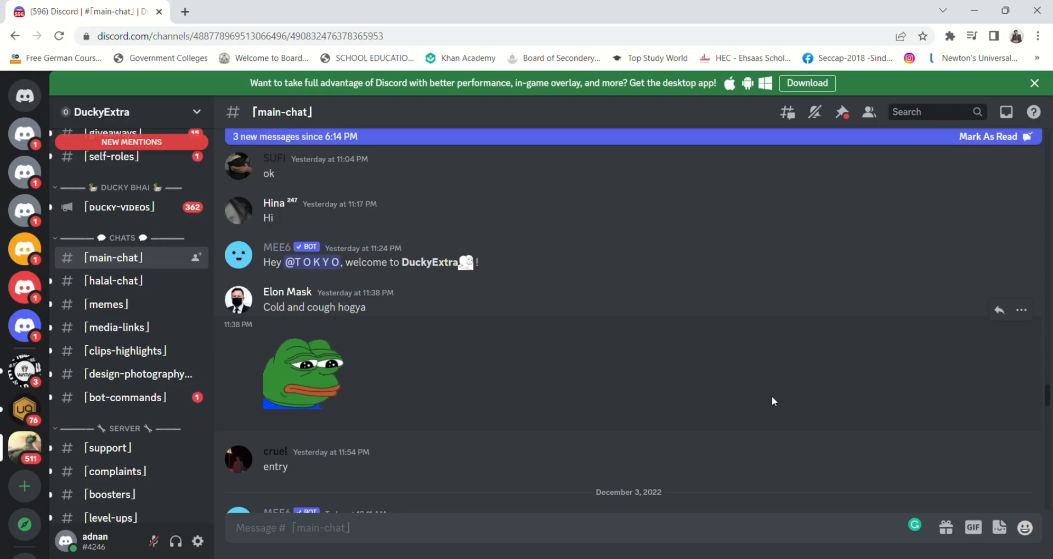
mouse_move(401, 382)
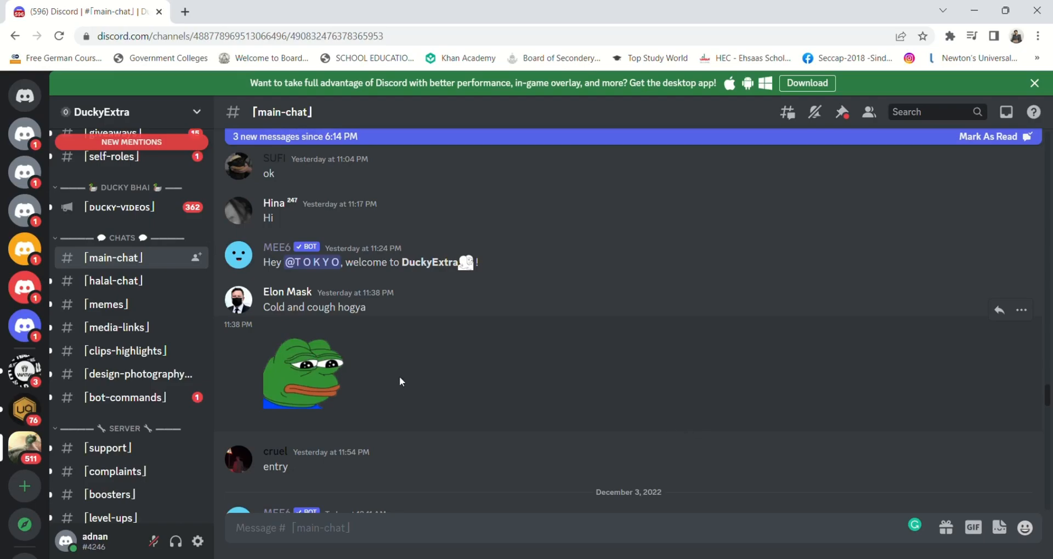
mouse_move(380, 377)
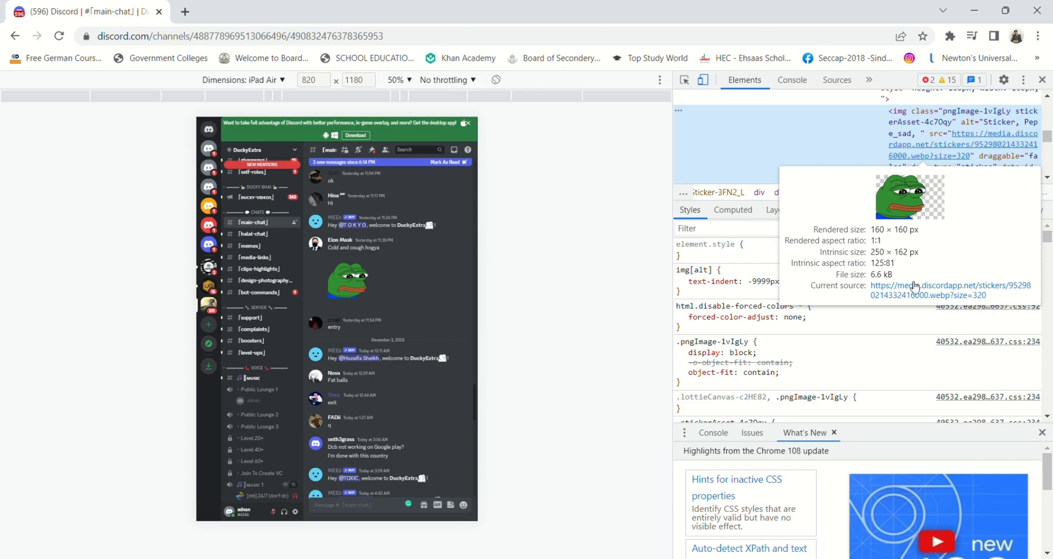
Follow the Current source link so the sad frog .webp opens alone in a new tab.
click(927, 290)
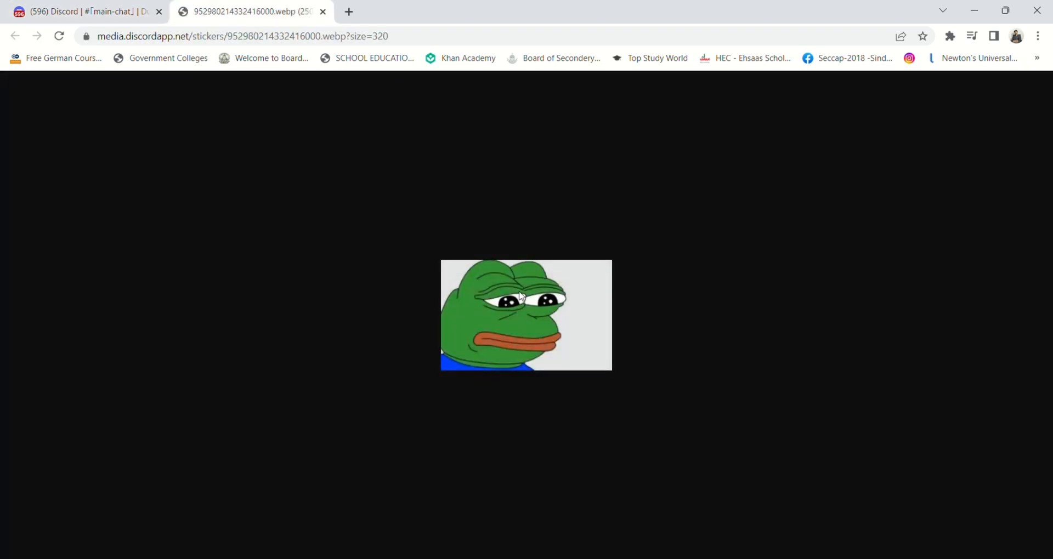
mouse_move(555, 328)
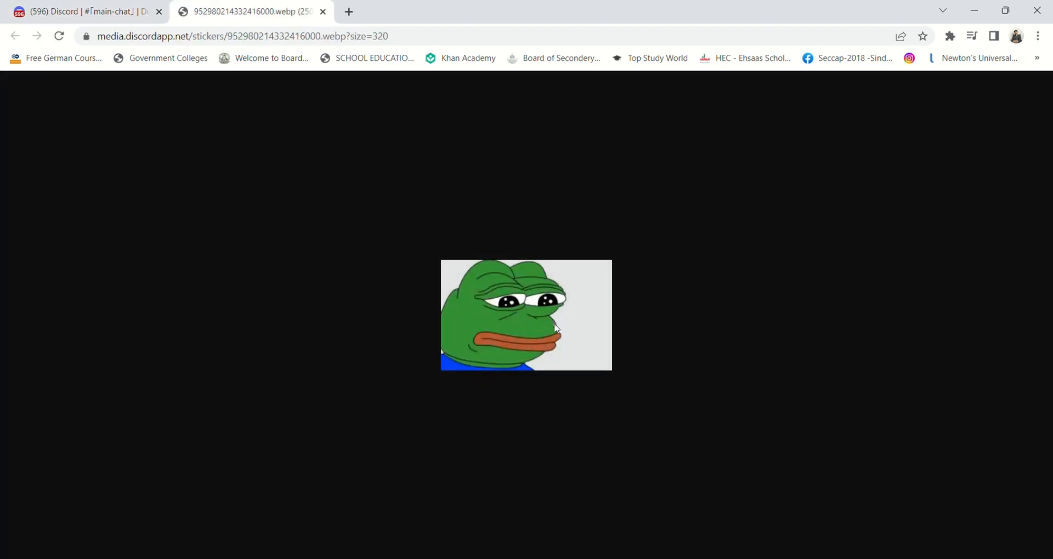
mouse_move(56, 140)
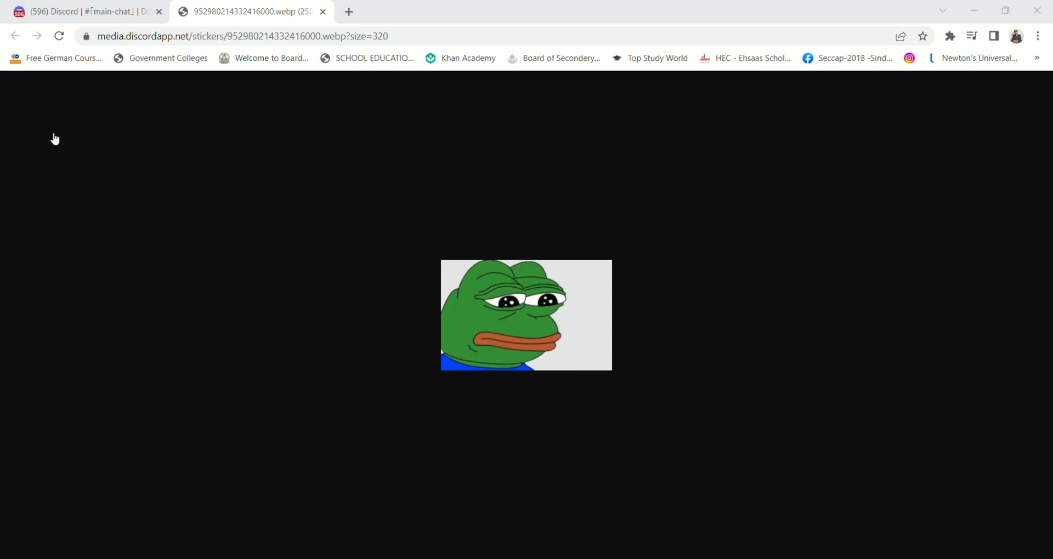
mouse_move(414, 311)
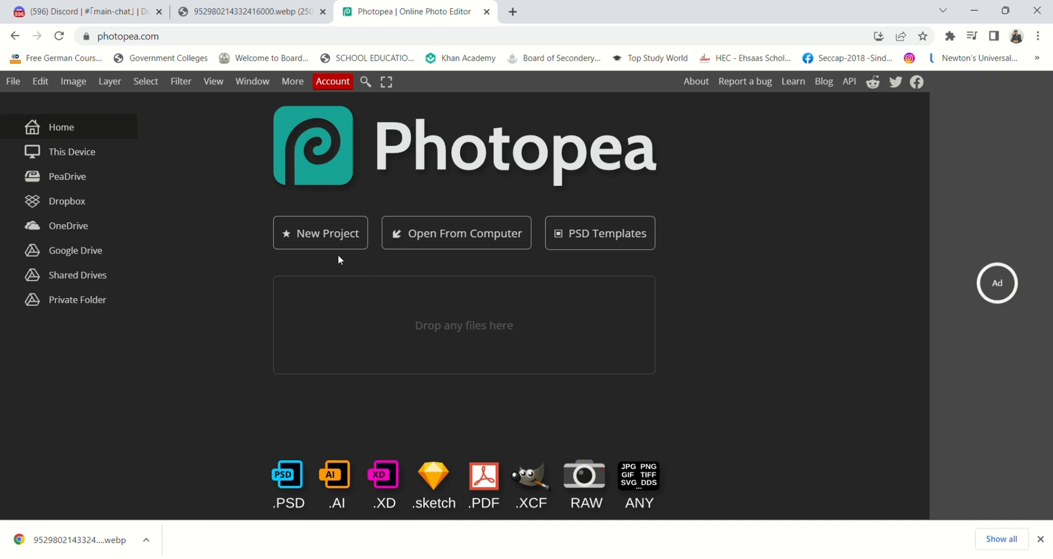
mouse_move(462, 537)
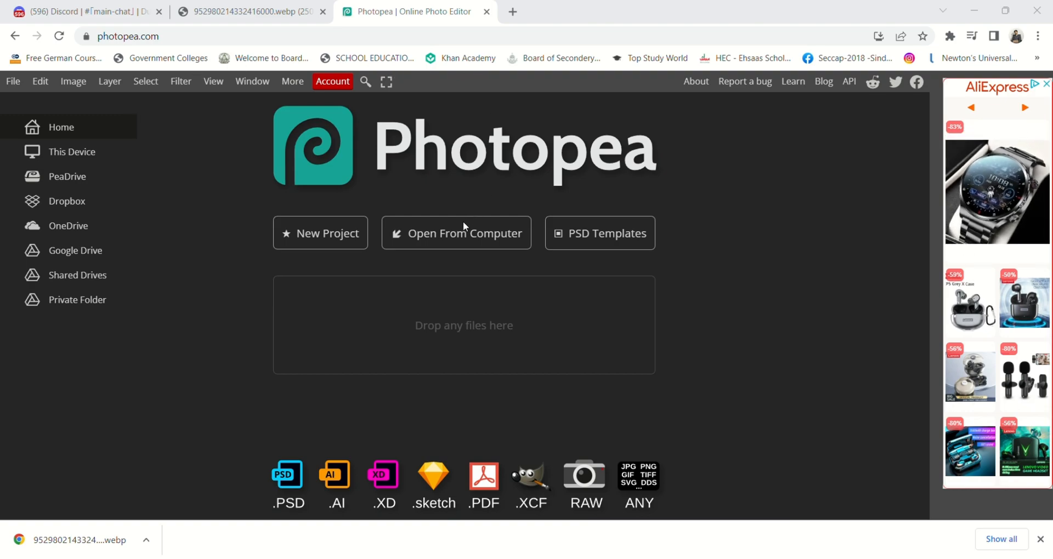
mouse_move(219, 275)
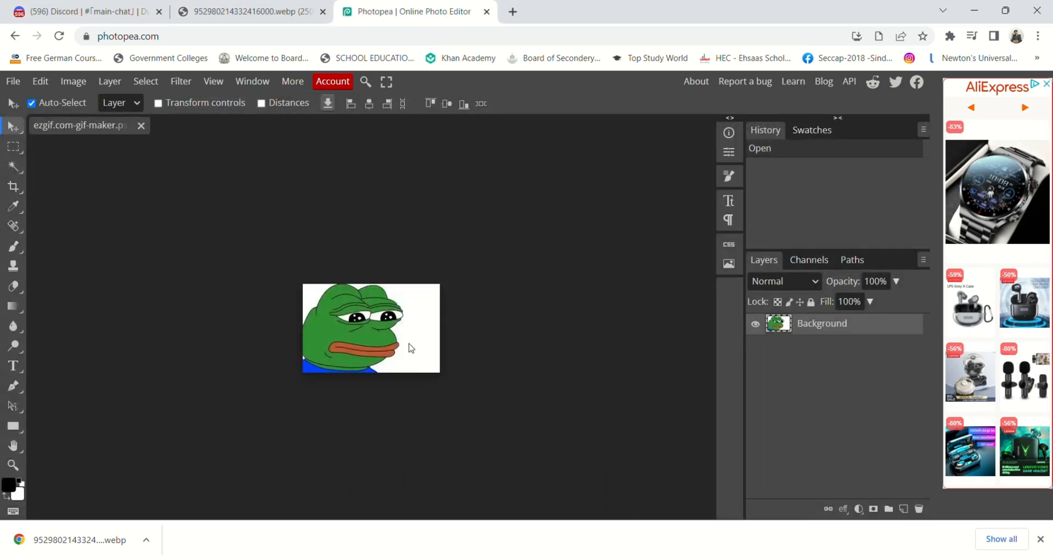
mouse_move(385, 337)
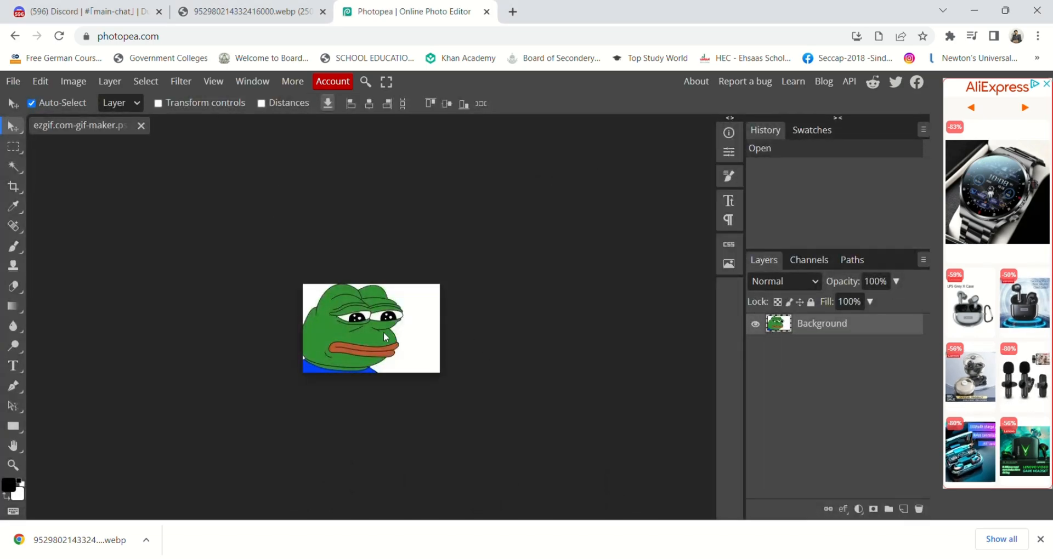
Zoom in on the newly opened sad frog document.
scroll(up, 3)
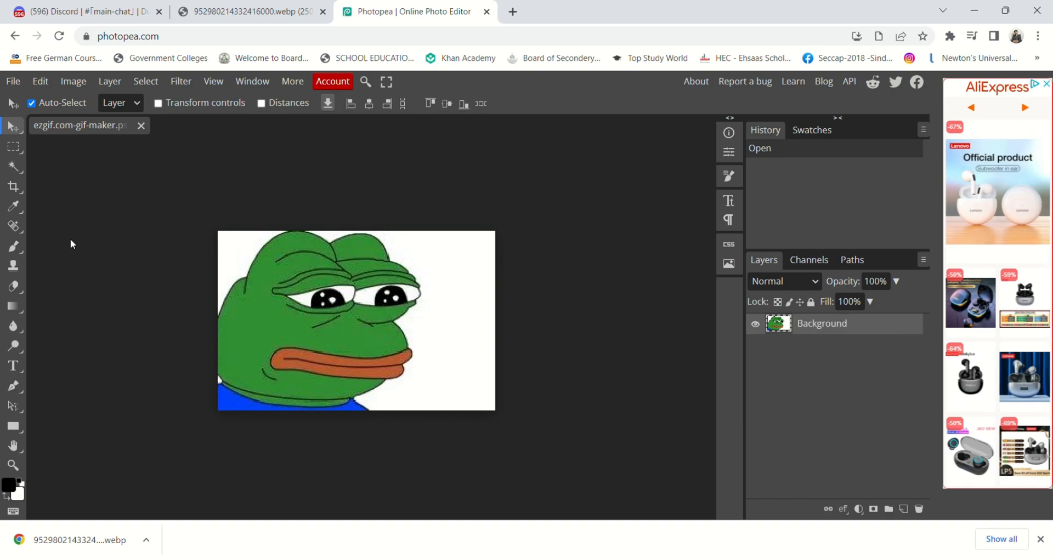
mouse_move(14, 187)
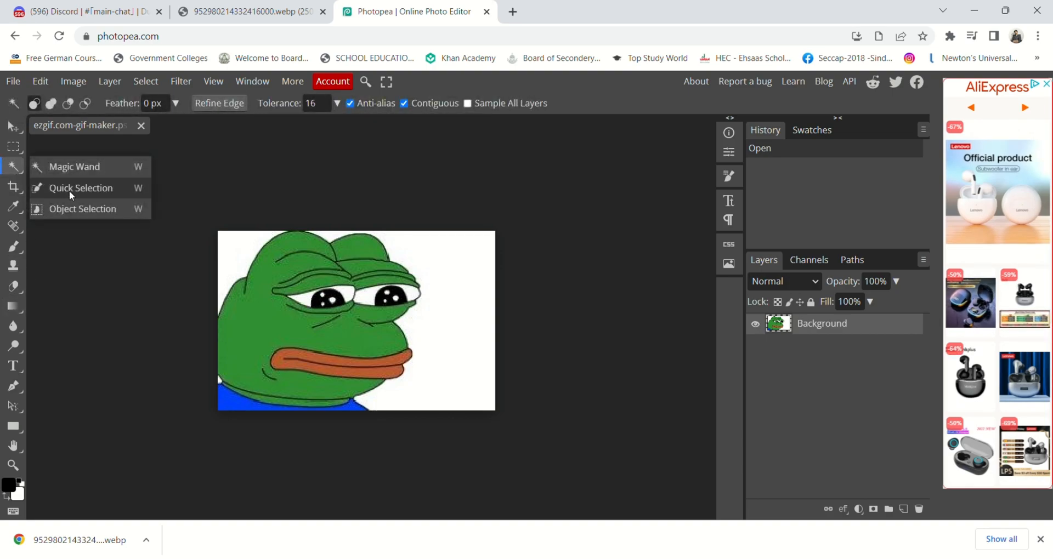
Quick-select the frog, then use Select > Inverse so only the white background is selected.
click(80, 187)
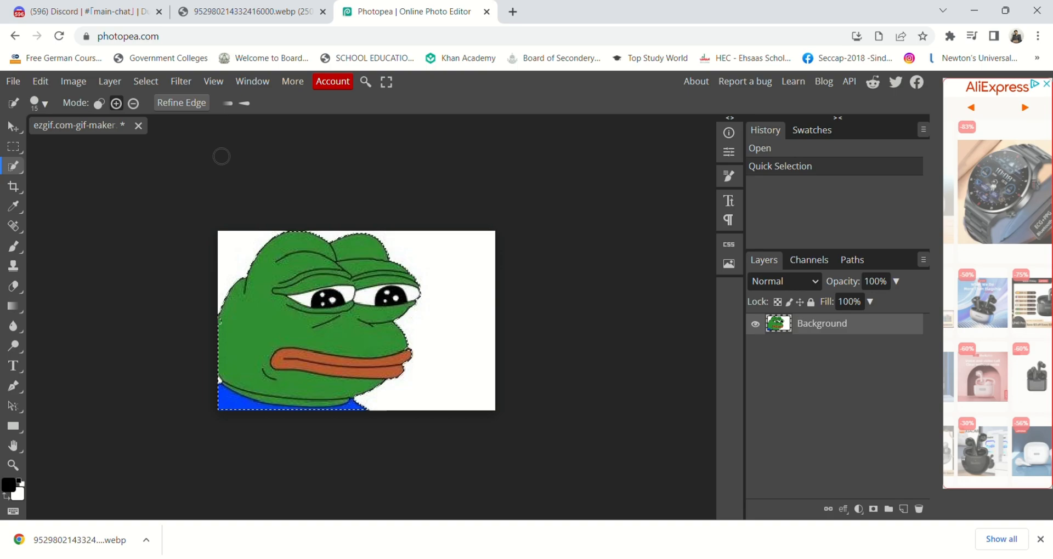
click(145, 81)
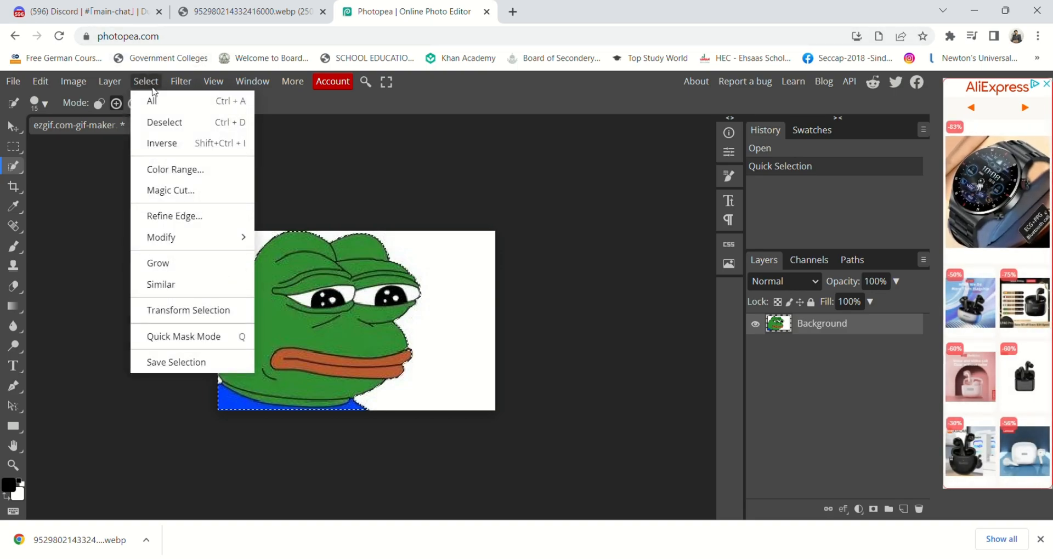
click(161, 142)
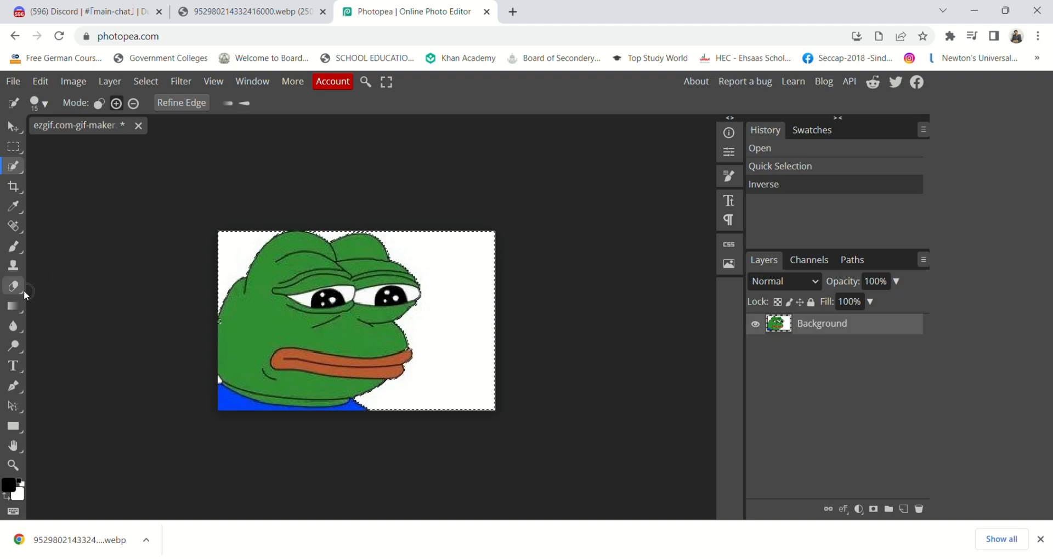
click(14, 286)
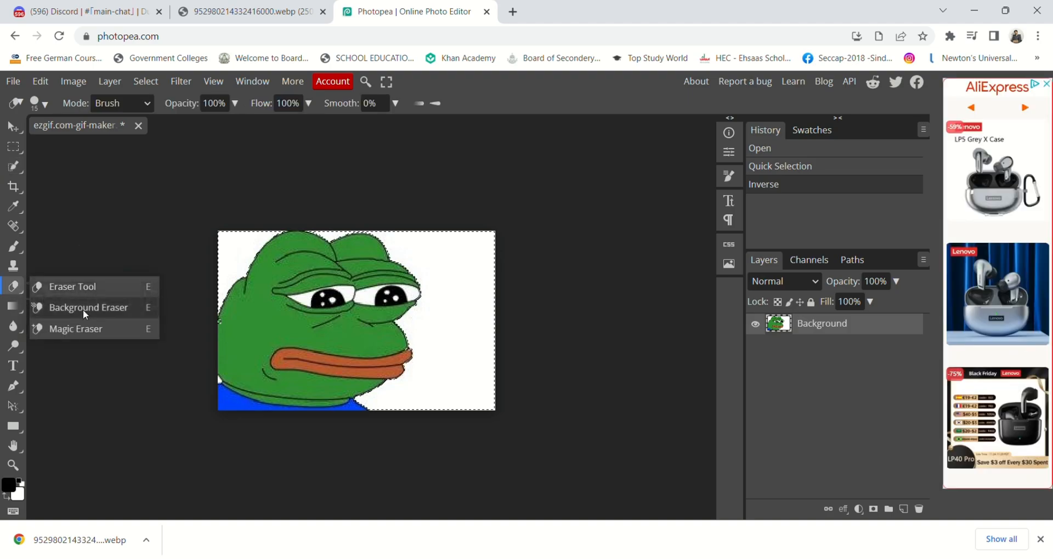
With the Background Eraser at a larger brush size, erase the white background to transparency.
click(76, 328)
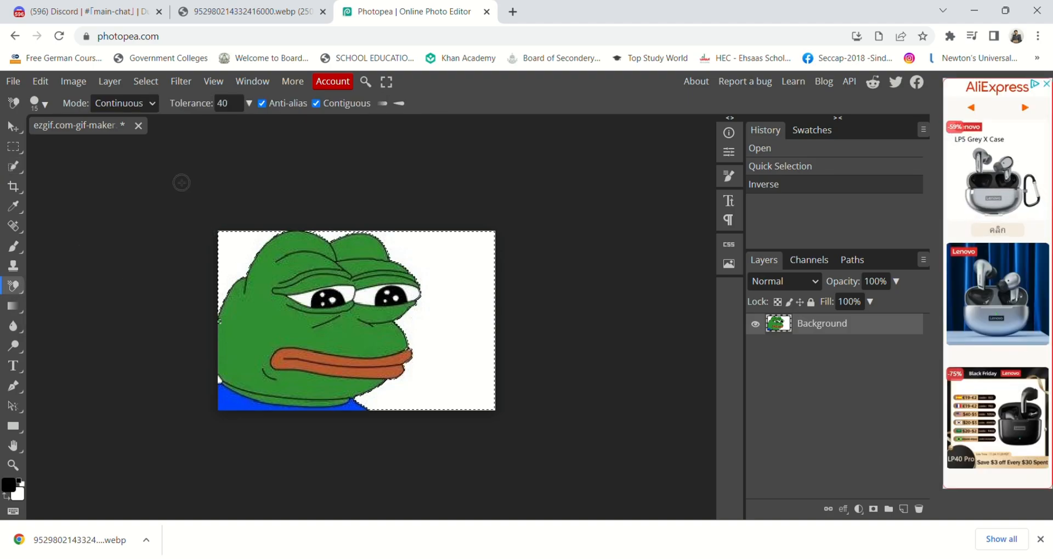
click(46, 103)
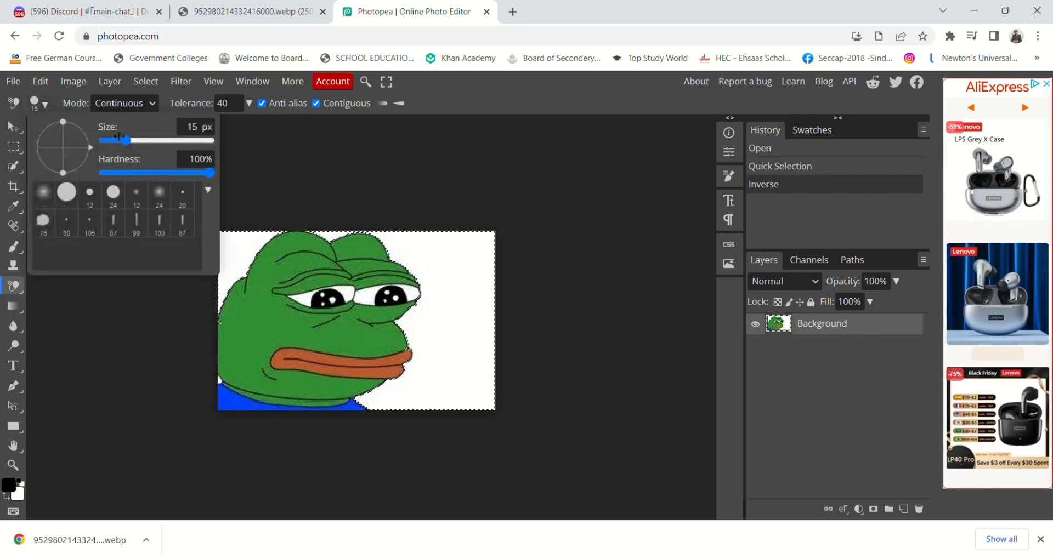
drag(118, 140, 143, 139)
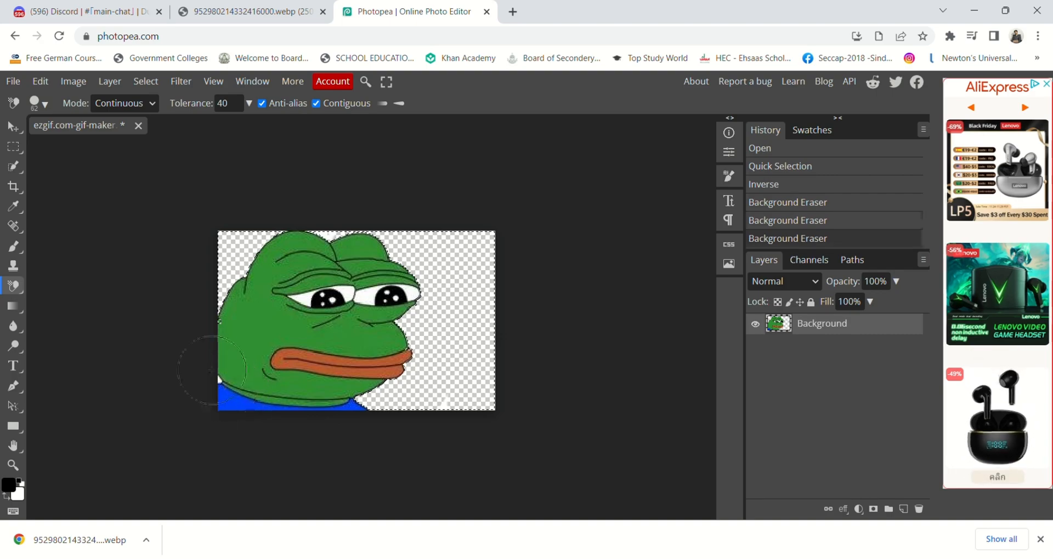
click(12, 81)
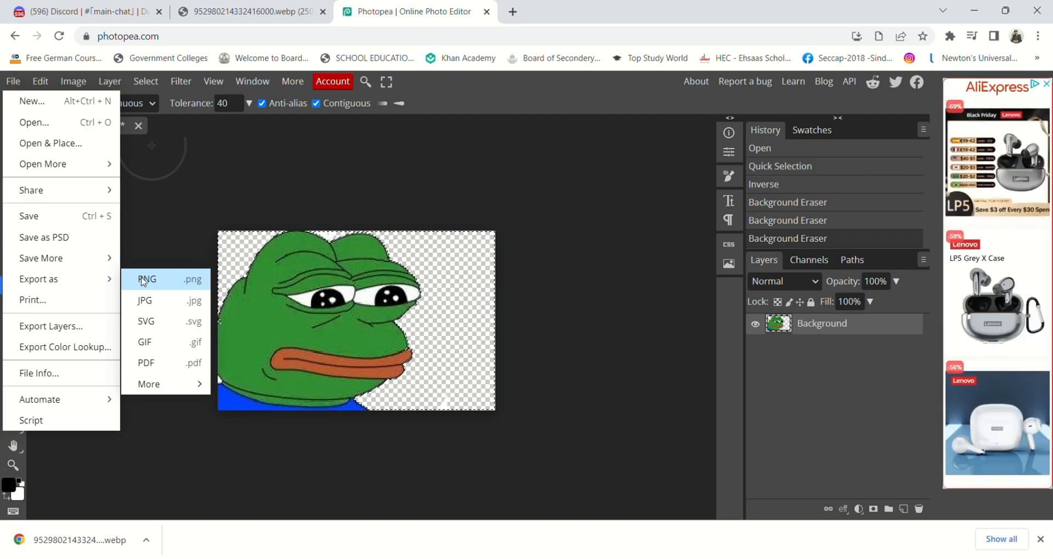
Export as PNG and save the transparent frog from the Save for web dialog.
click(146, 280)
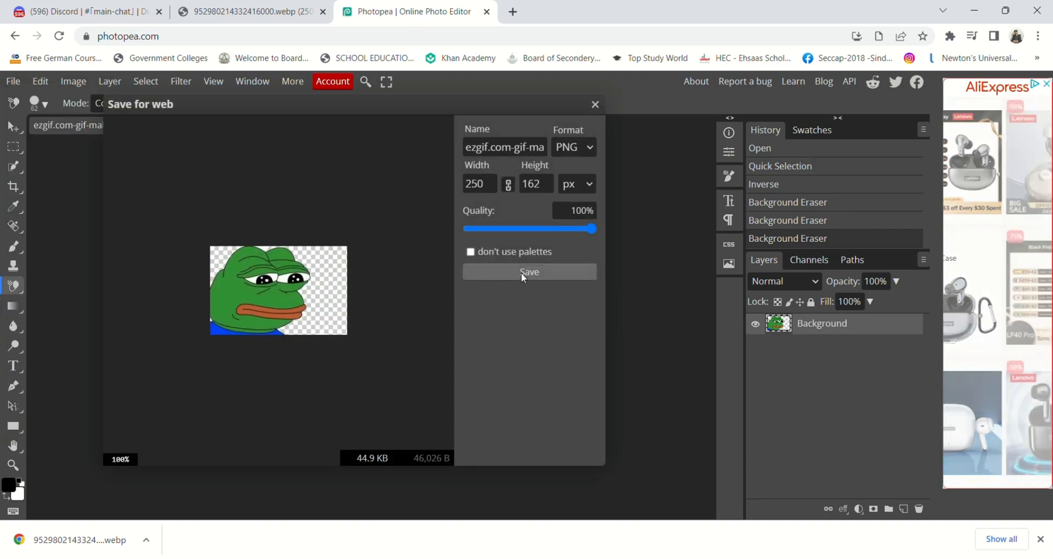
click(528, 272)
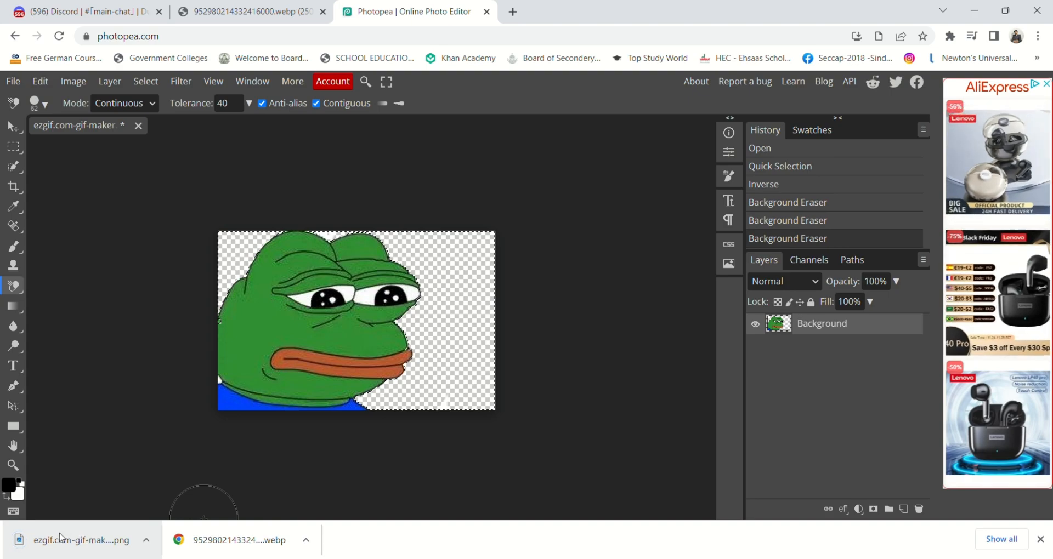
mouse_move(559, 323)
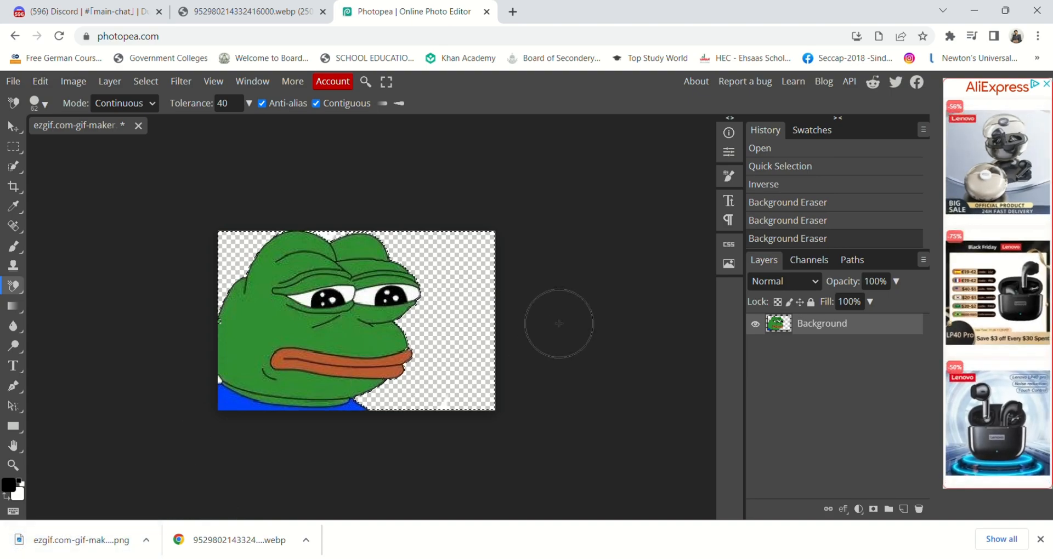